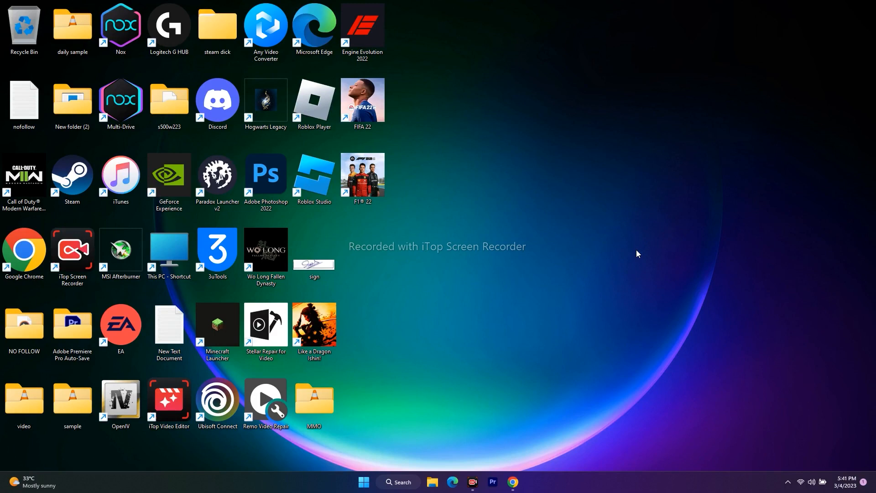
mouse_move(548, 221)
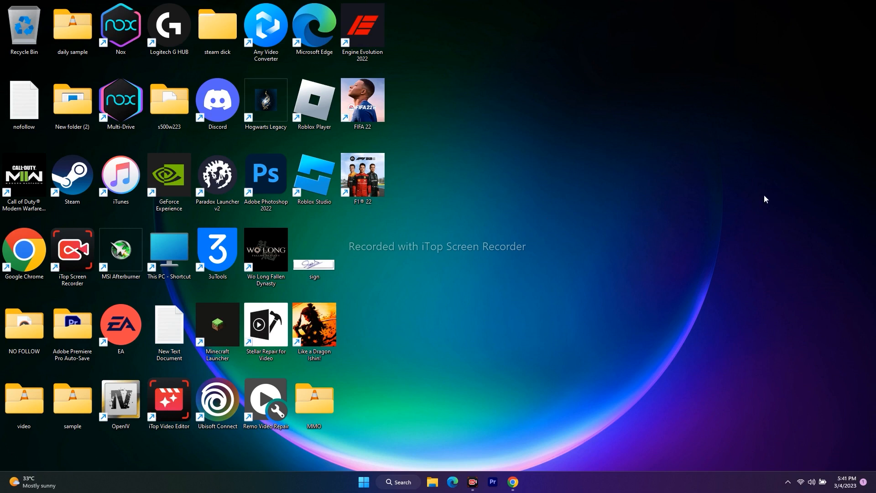
mouse_move(531, 209)
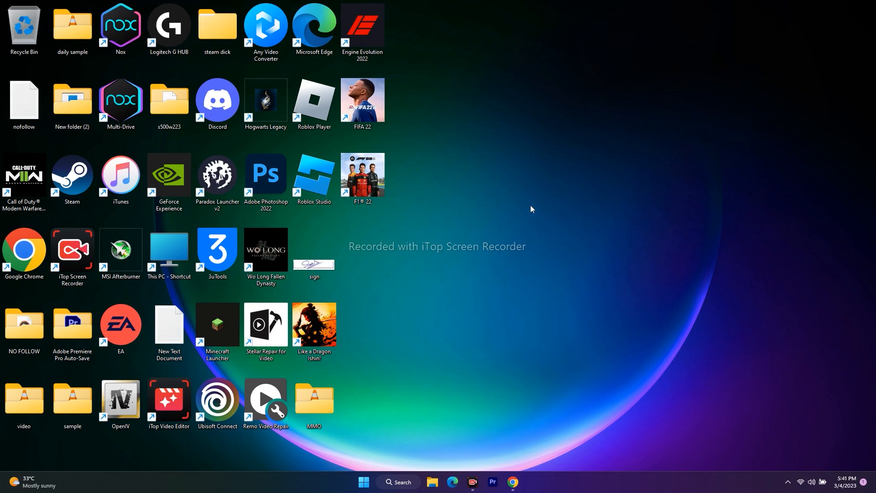
mouse_move(314, 172)
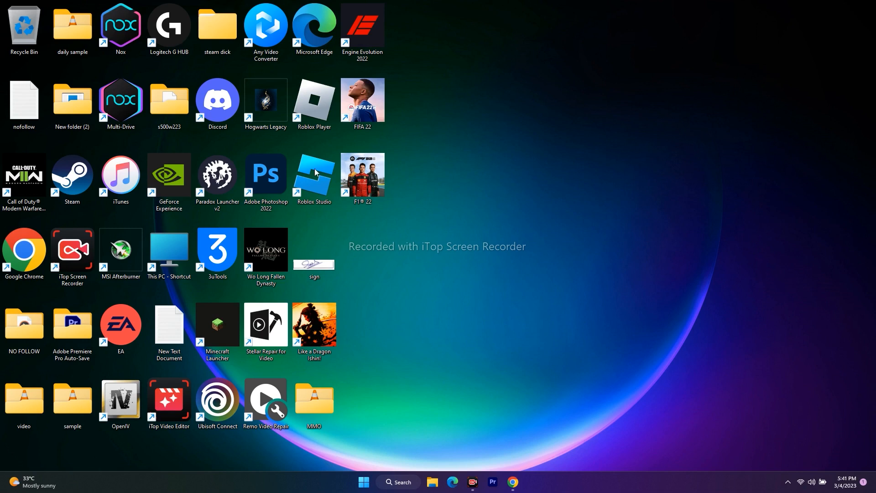
mouse_move(502, 251)
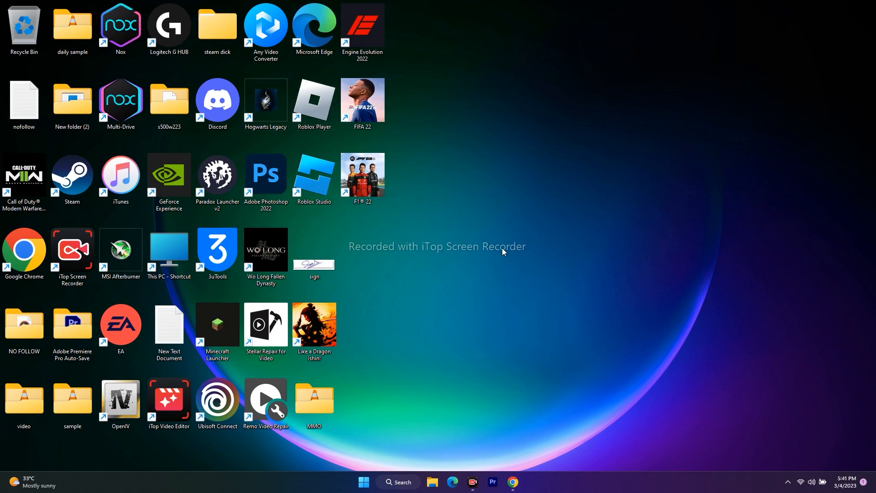
mouse_move(325, 174)
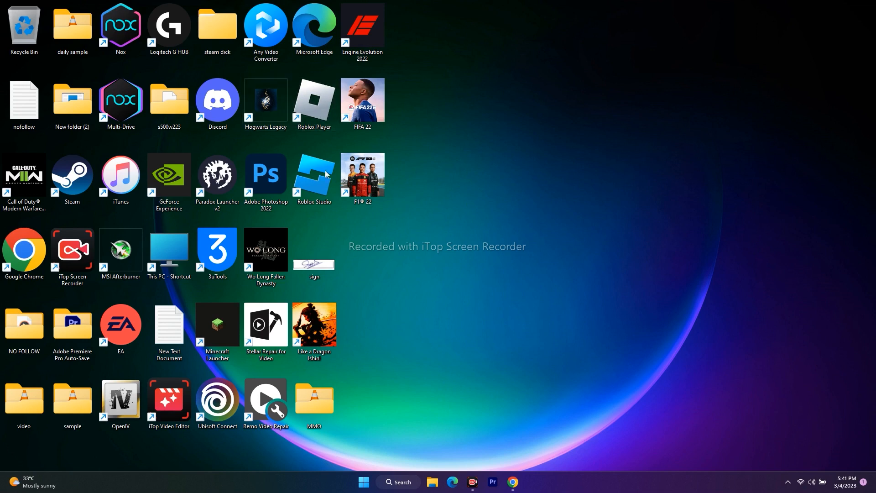
mouse_move(606, 227)
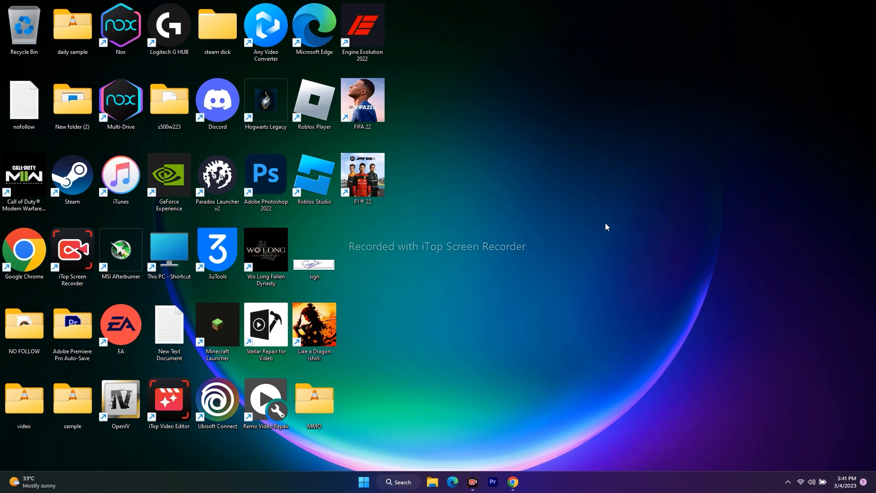
Find Run through Windows search and submit %localappdata% to open that folder.
click(363, 482)
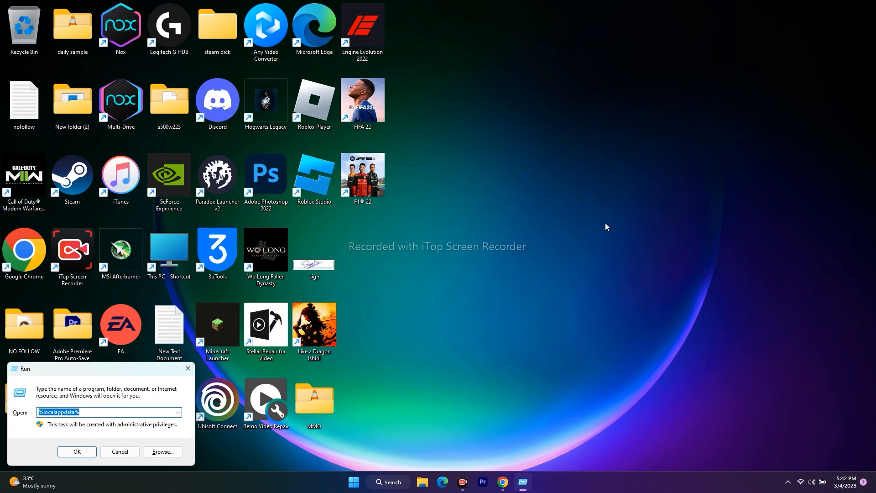
click(387, 482)
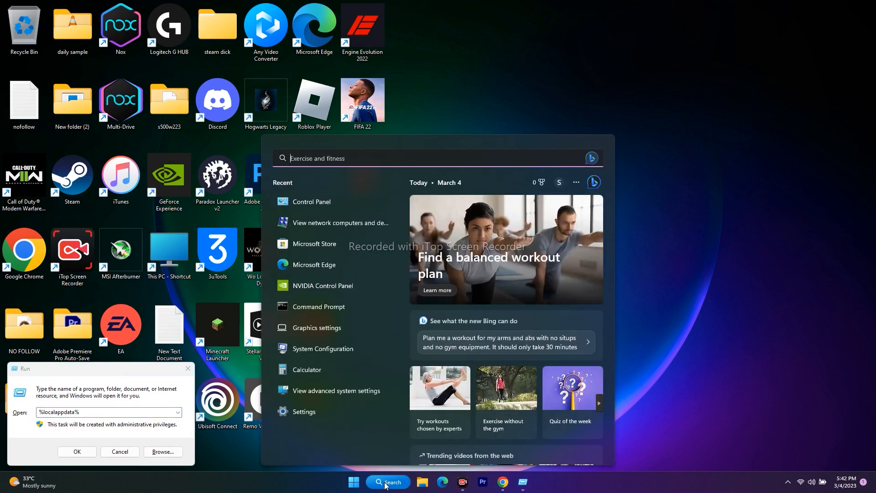
text(run)
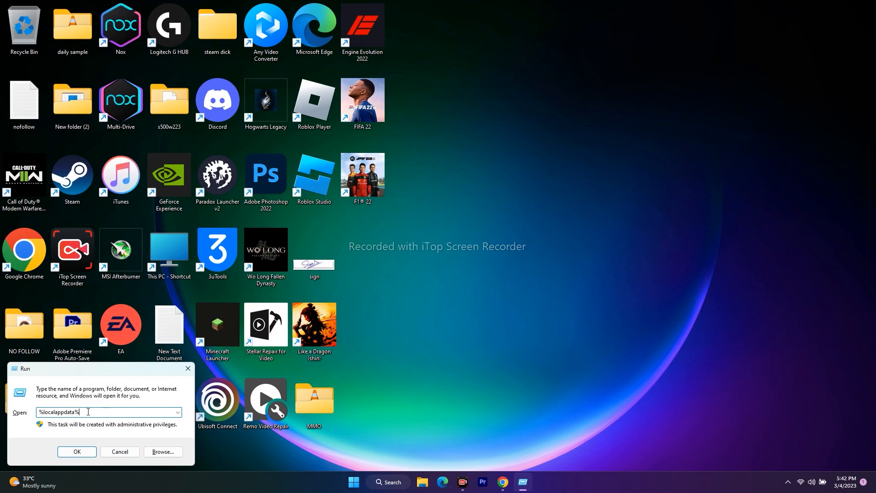
click(77, 451)
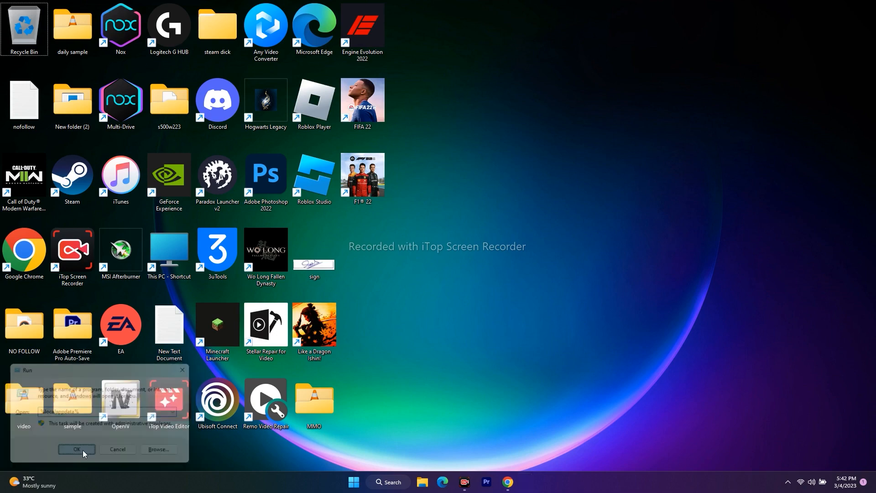
Scroll the AppData Local listing down until the Roblox folder is visible.
click(76, 453)
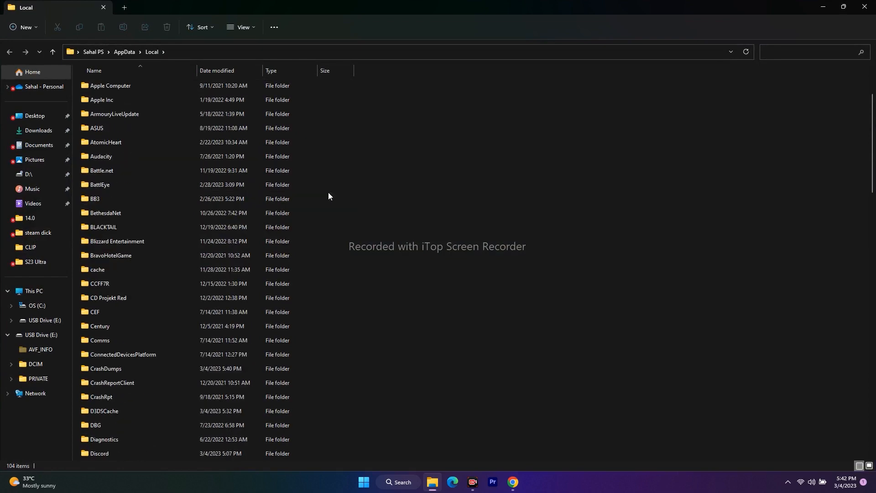
scroll(down, 3)
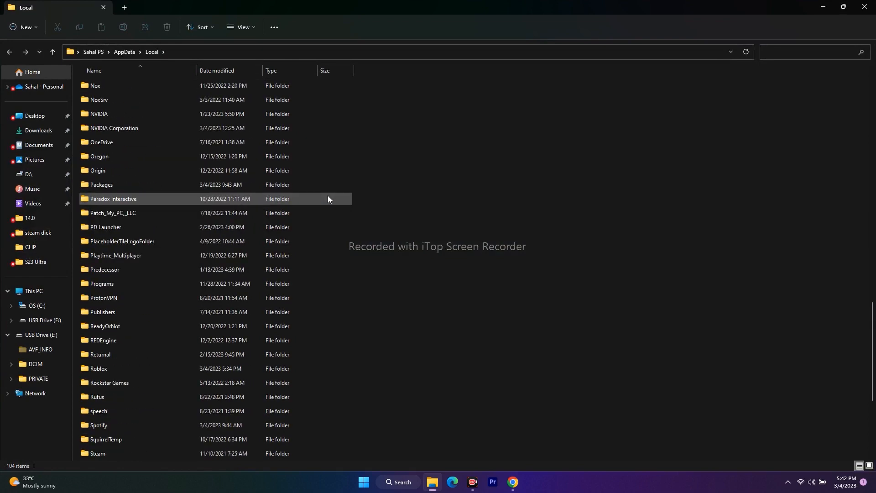
scroll(down, 3)
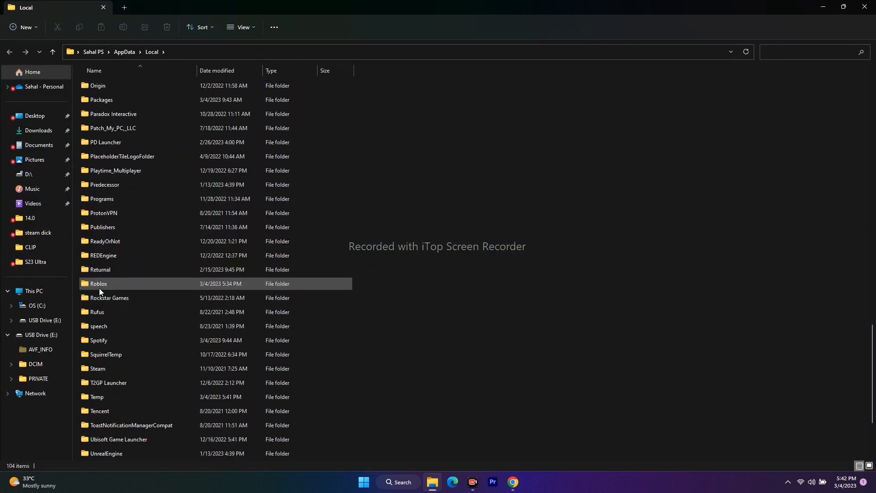
Delete AnalyticsSettings, frm.cfg and GlobalBasicSettings_13 inside Roblox, then select versions.
double_click(98, 284)
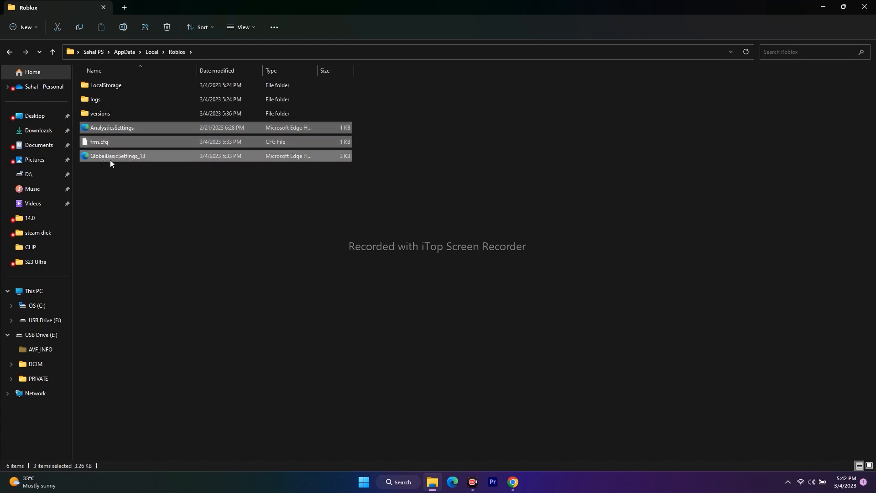
mouse_move(149, 162)
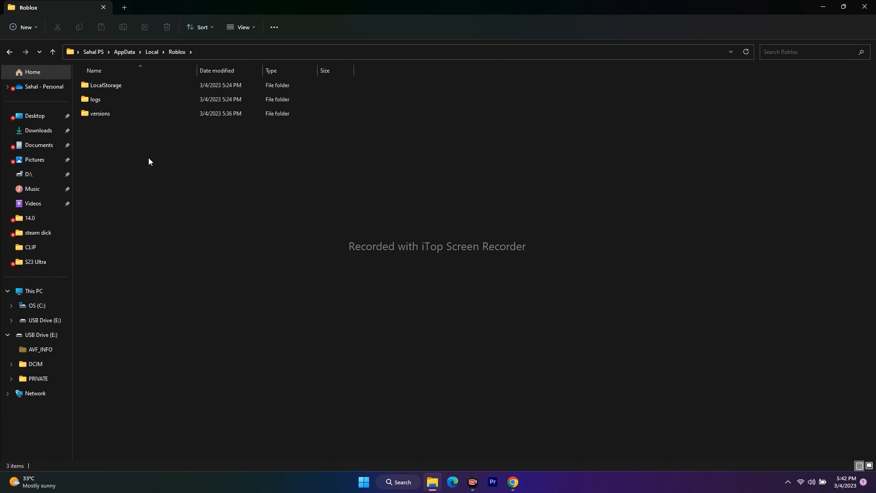
click(99, 114)
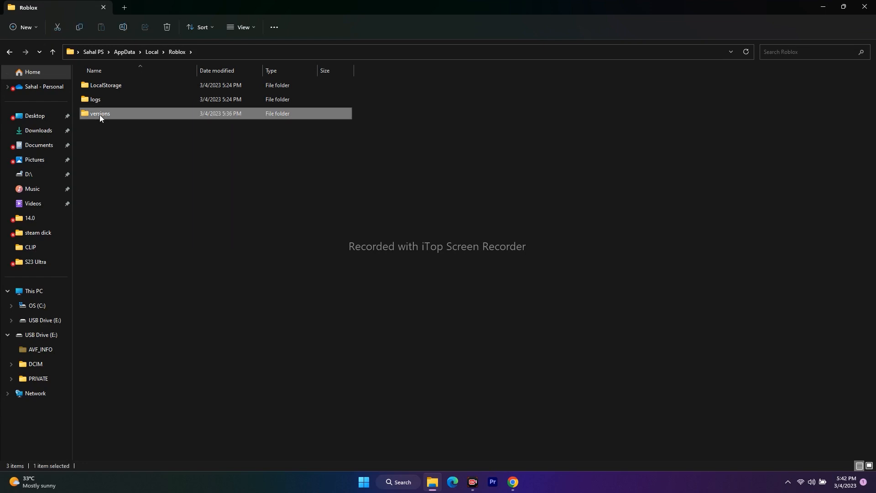
Open versions, then versions-cfe126dbfeb2426b, and bring up the App settings folder's context menu.
double_click(100, 113)
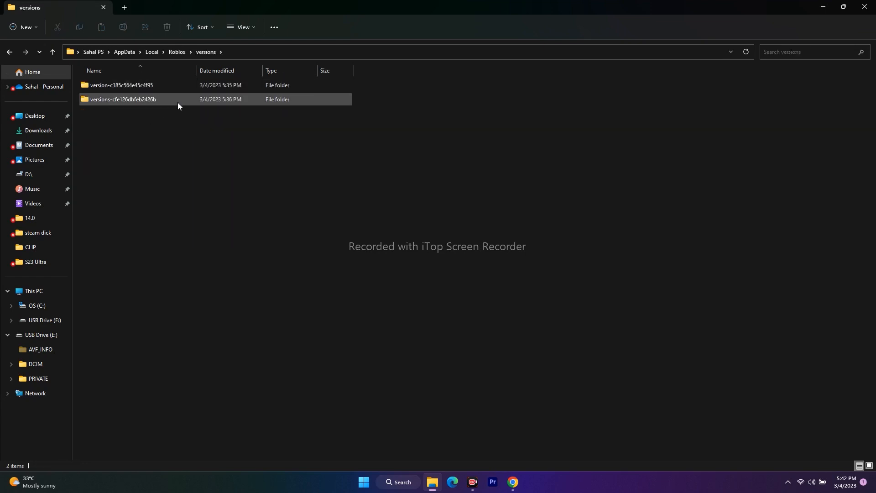
mouse_move(234, 108)
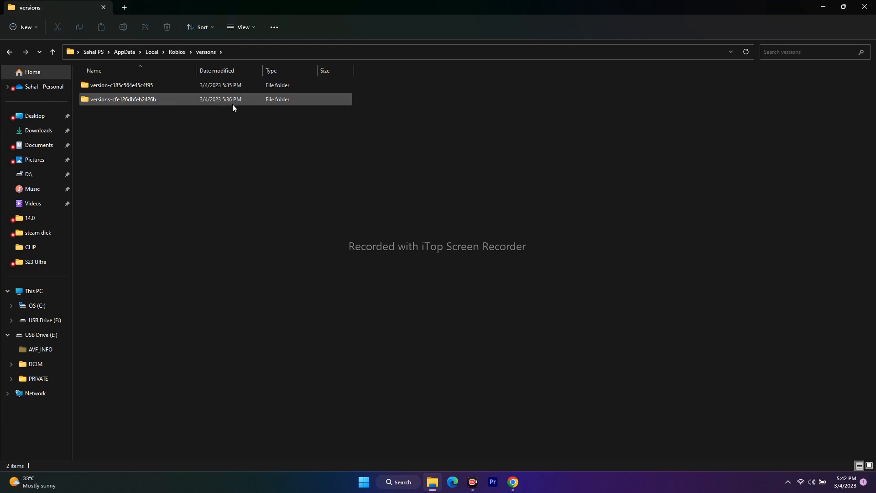
mouse_move(111, 105)
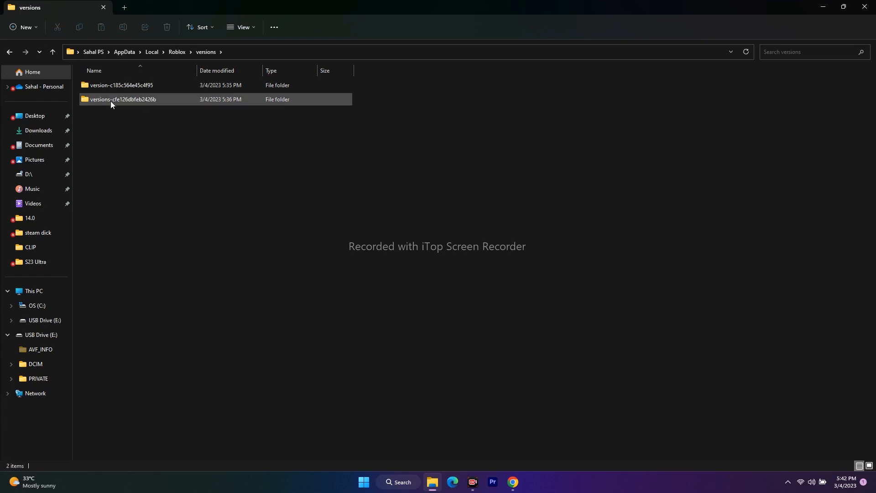
mouse_move(132, 102)
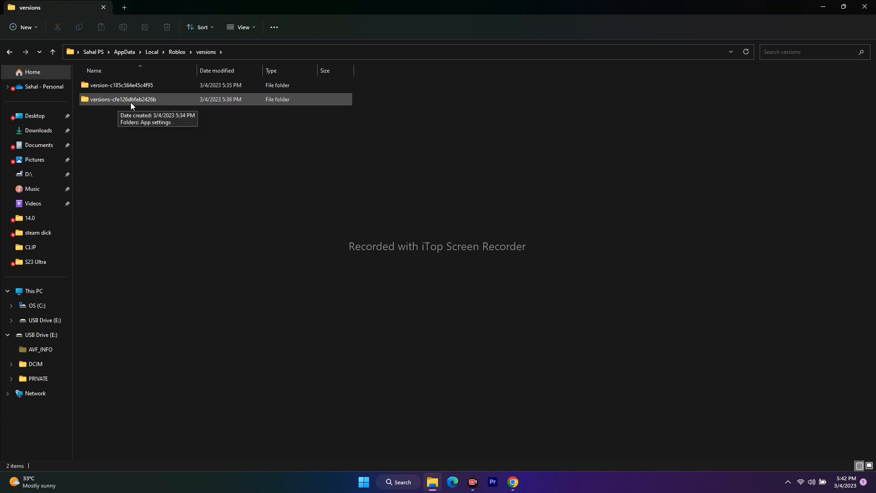
mouse_move(157, 105)
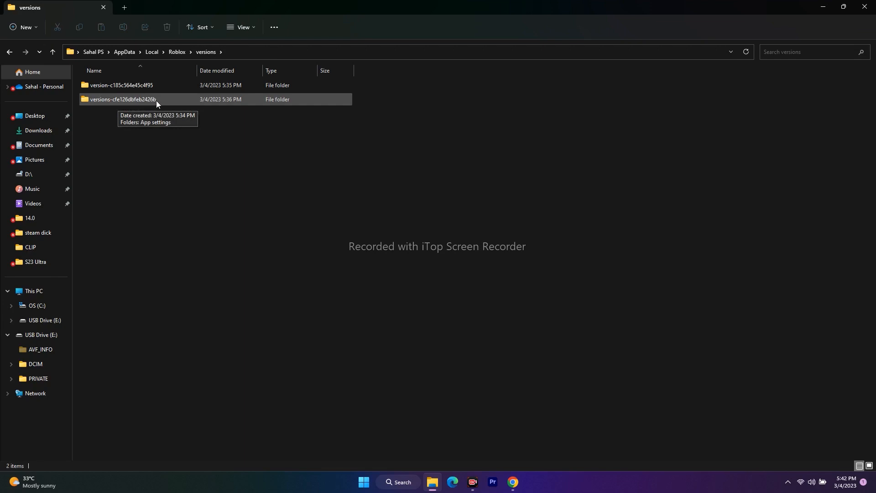
double_click(137, 99)
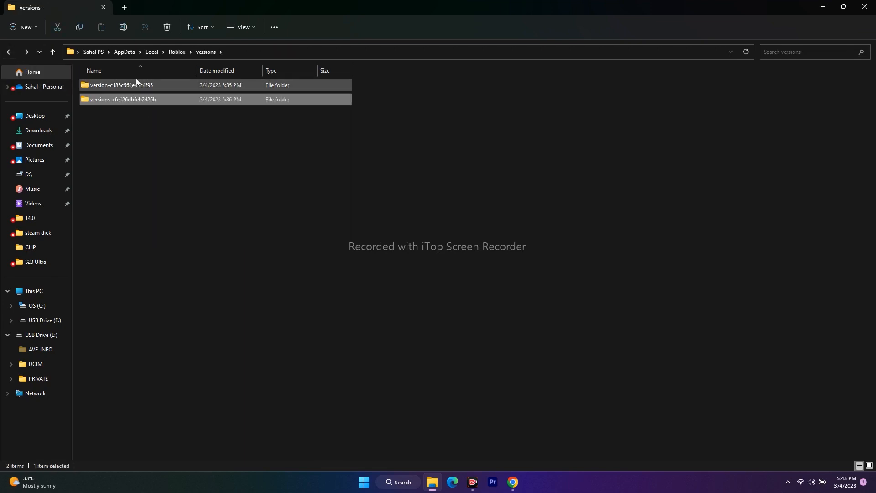
double_click(123, 99)
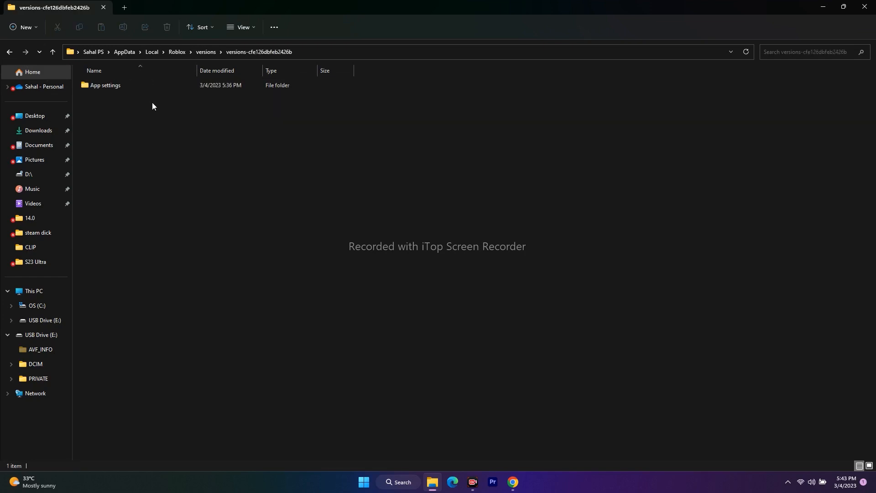
mouse_move(133, 104)
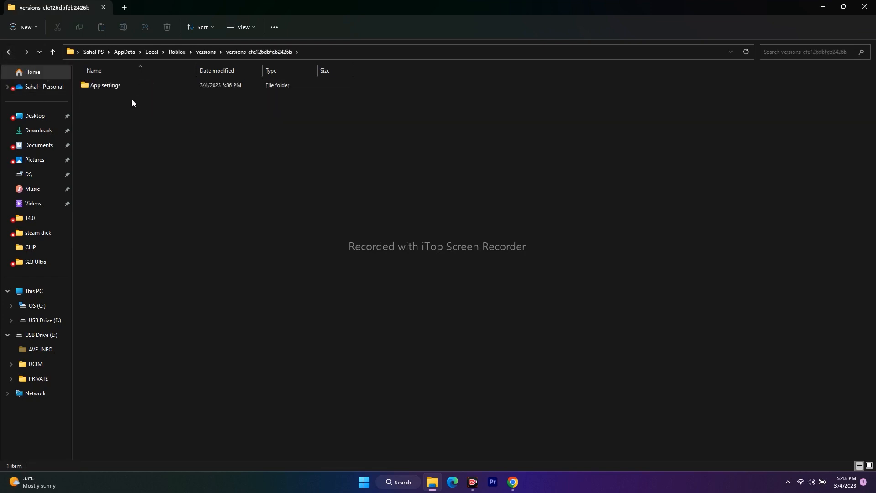
click(105, 86)
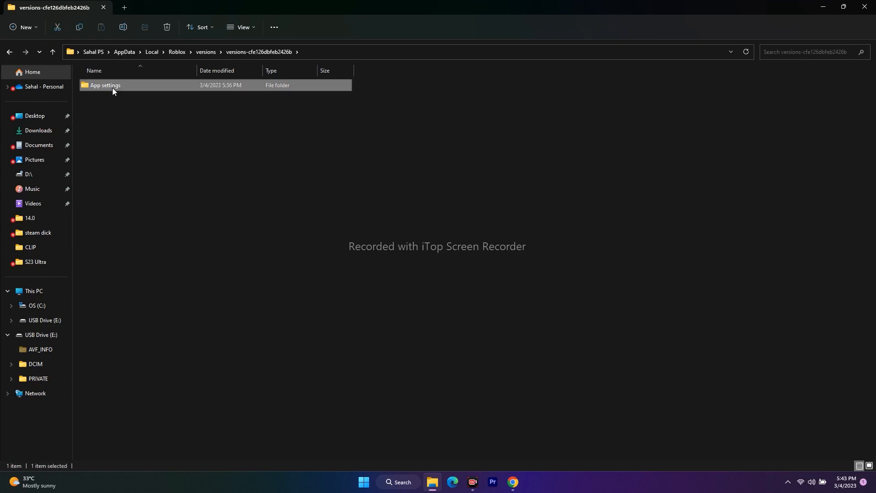
right_click(105, 86)
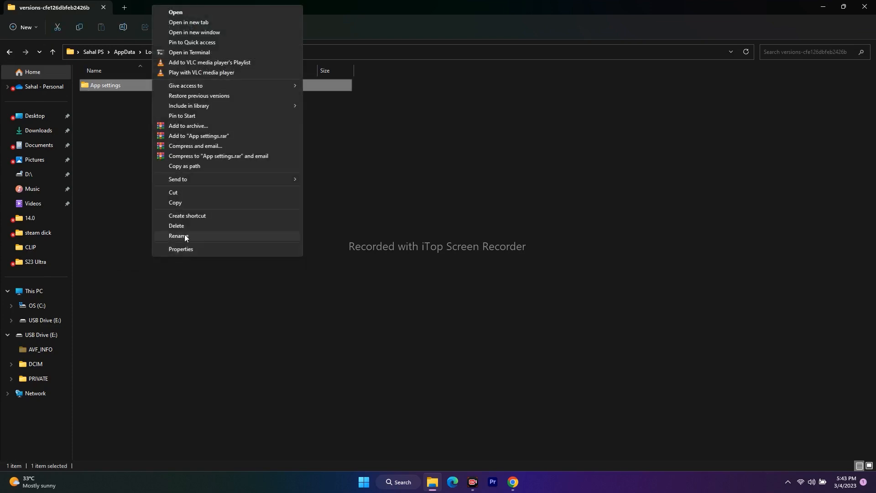
Delete the App settings folder, close File Explorer and bring up Windows search.
click(176, 227)
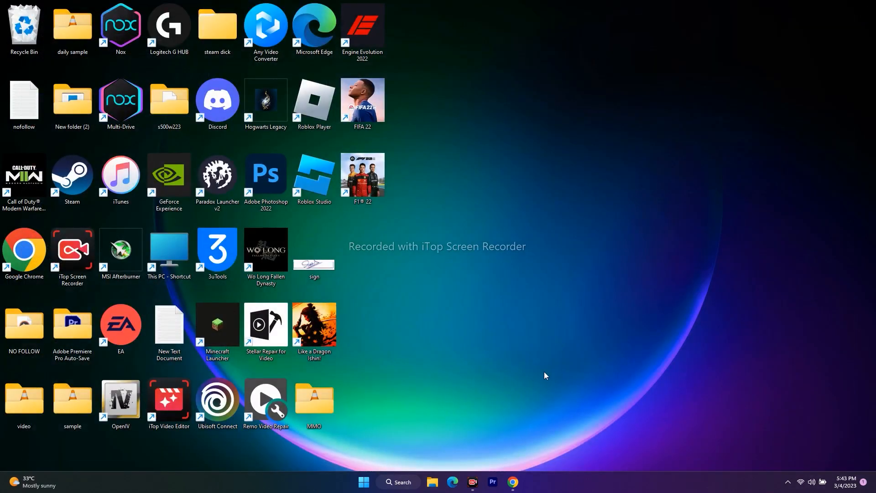
mouse_move(479, 225)
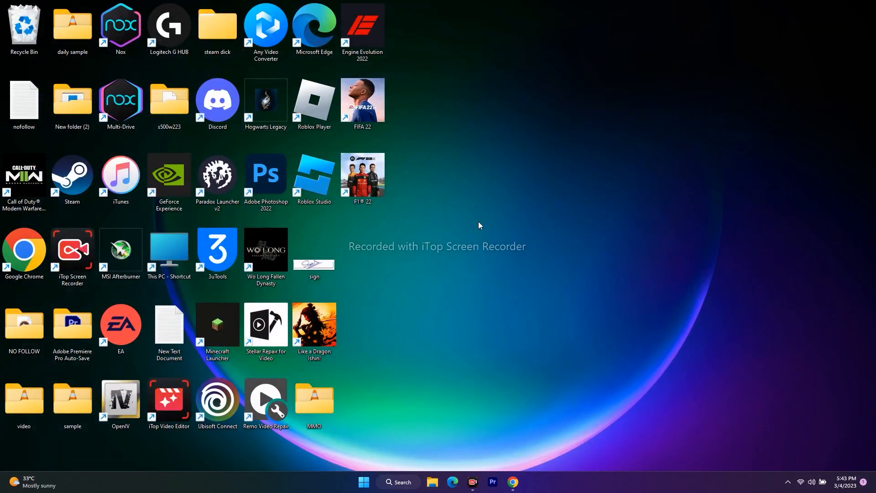
click(397, 482)
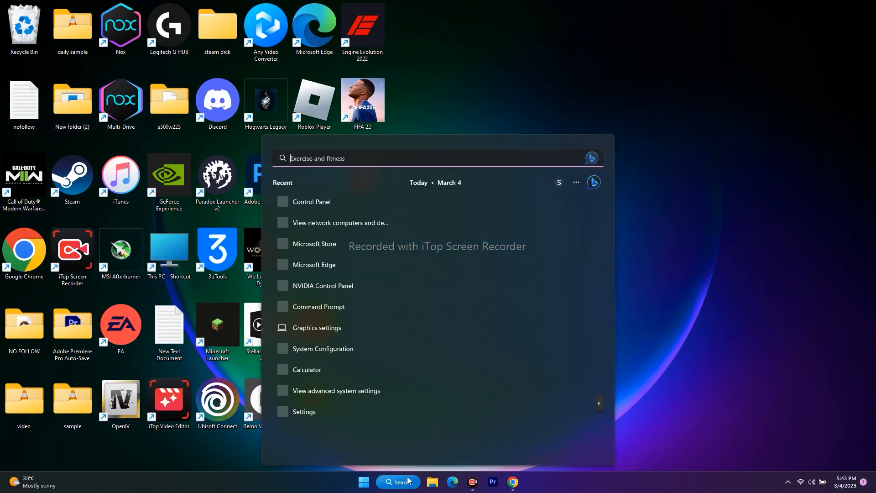
Open Network and Sharing Center and show the Wifi office connection's status.
click(312, 202)
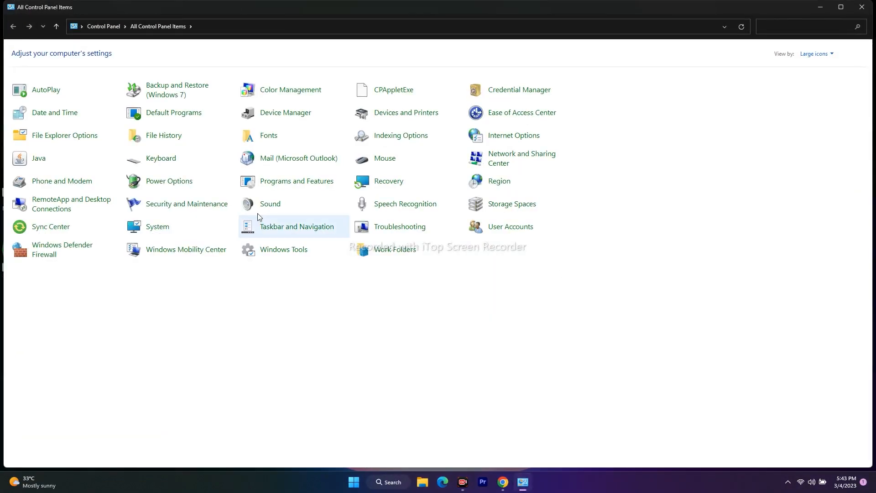
mouse_move(542, 159)
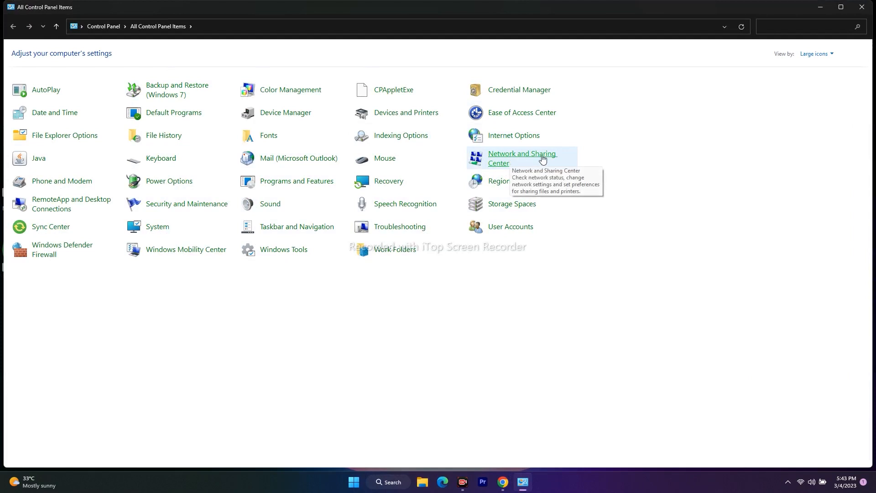
click(522, 158)
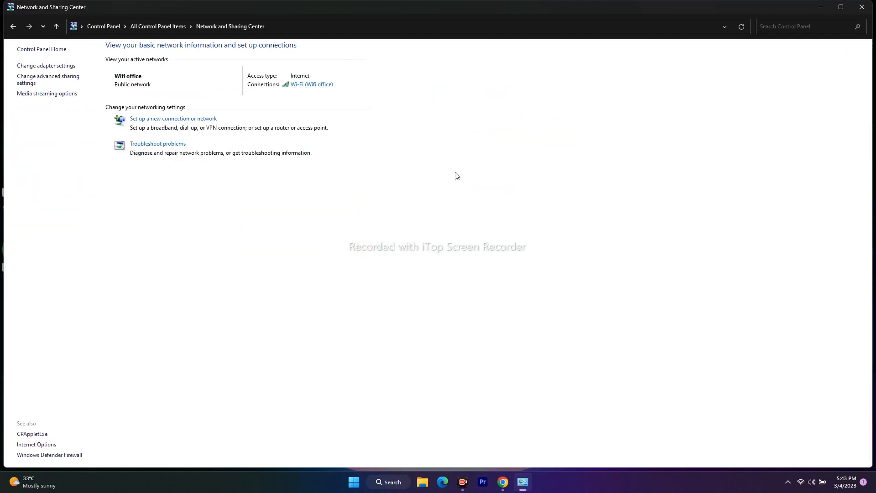
mouse_move(312, 84)
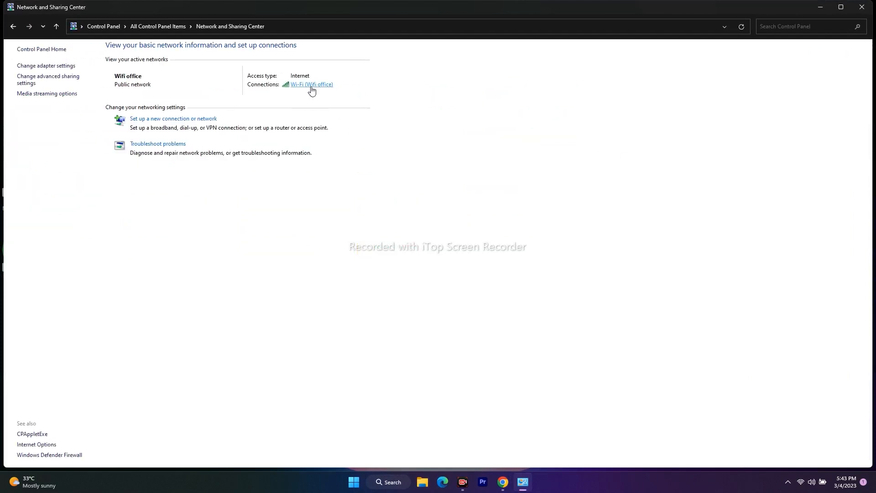
mouse_move(314, 65)
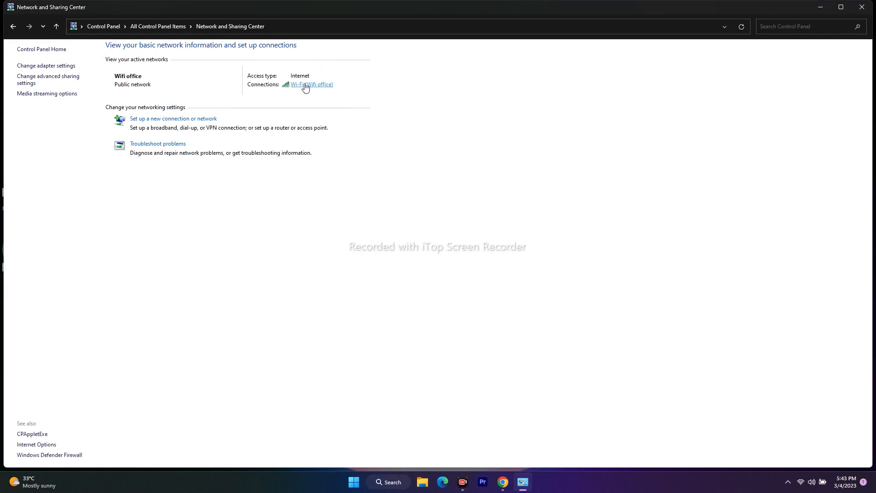
click(311, 85)
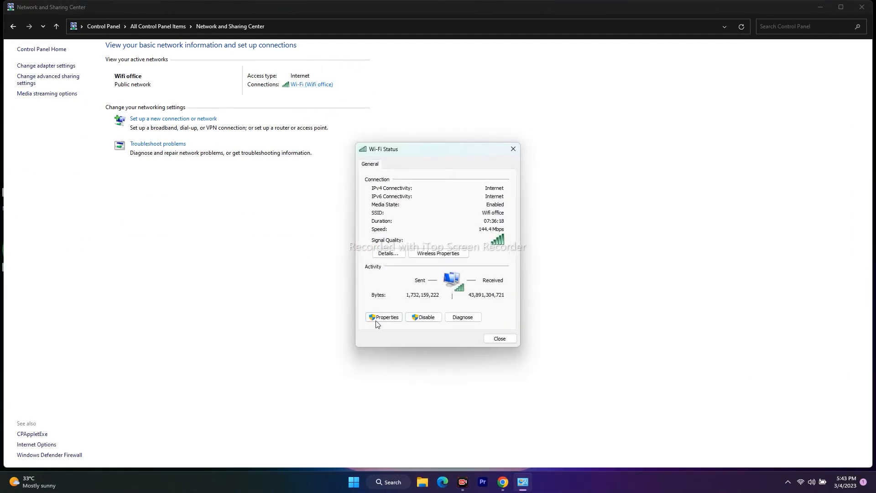
Open the Wi-Fi connection's TCP/IPv4 properties, currently using DNS 8.8.8.8 and 8.8.4.4.
click(386, 317)
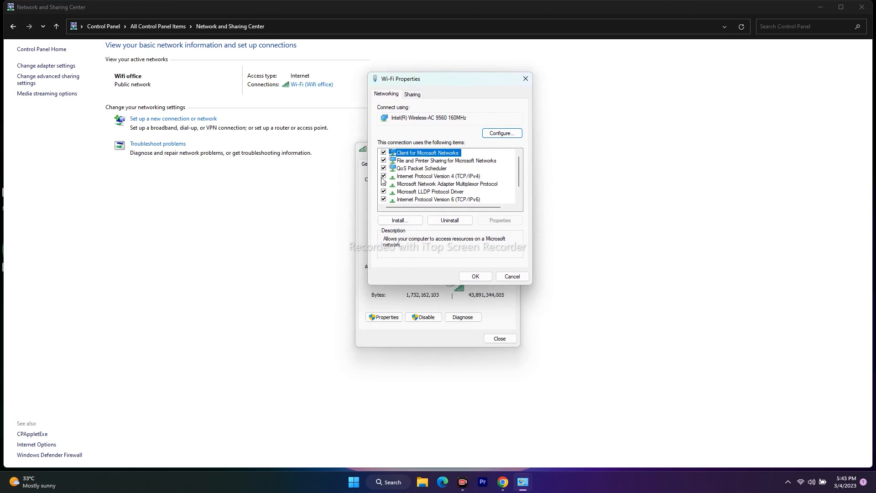
click(438, 177)
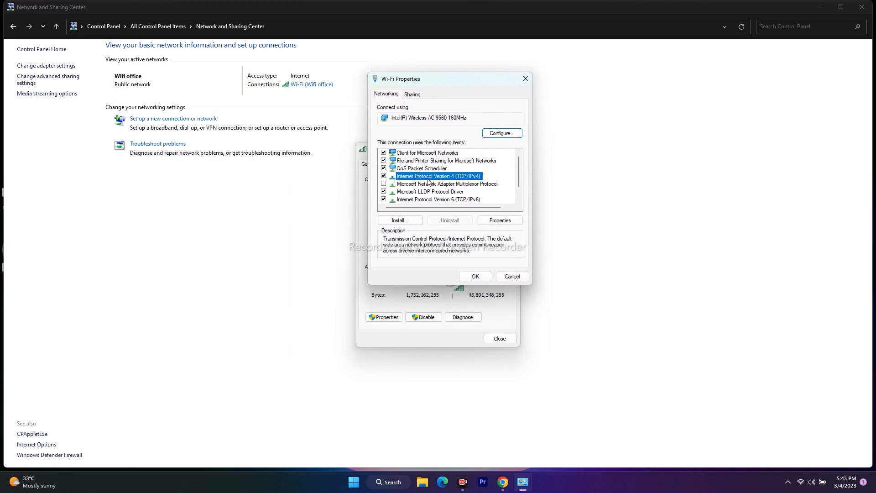
click(499, 220)
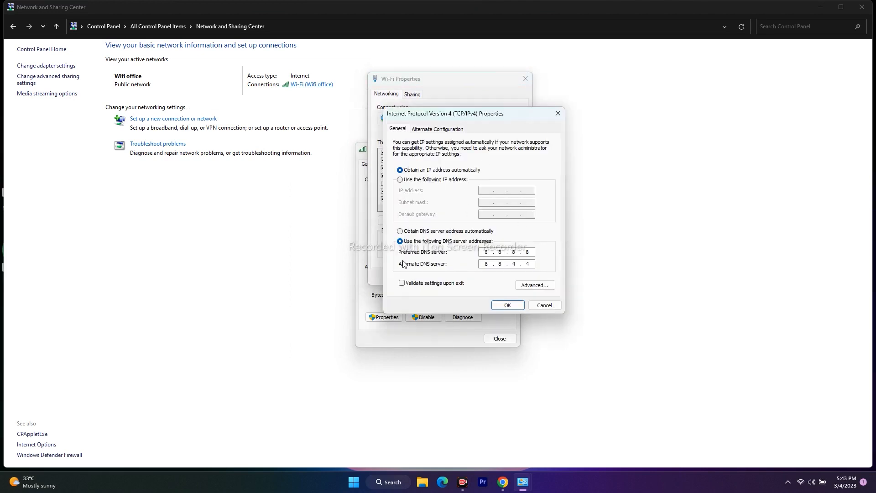
Clear the old DNS, enter 1.1.1.1 preferred and 1.0.0.1 alternate, and confirm.
click(400, 231)
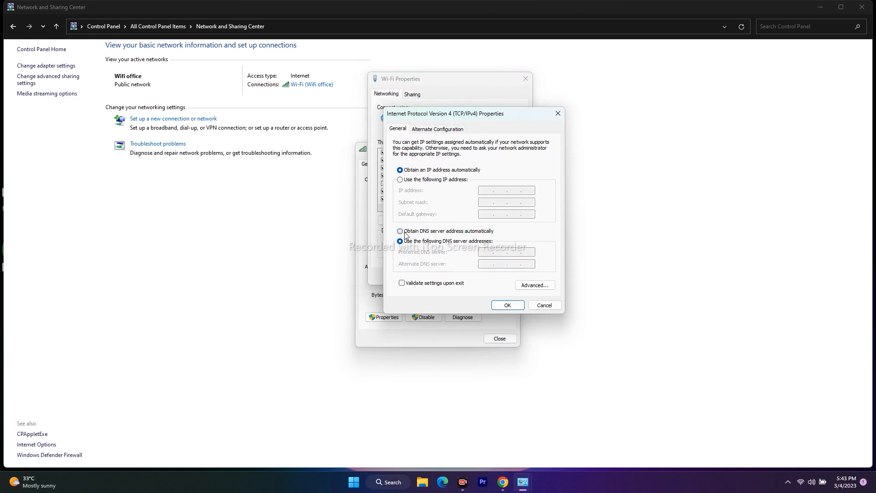
click(400, 231)
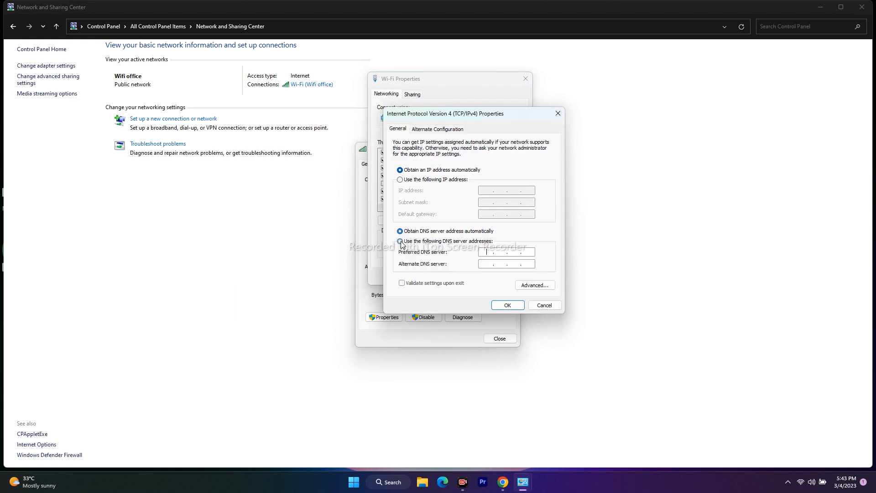
click(401, 240)
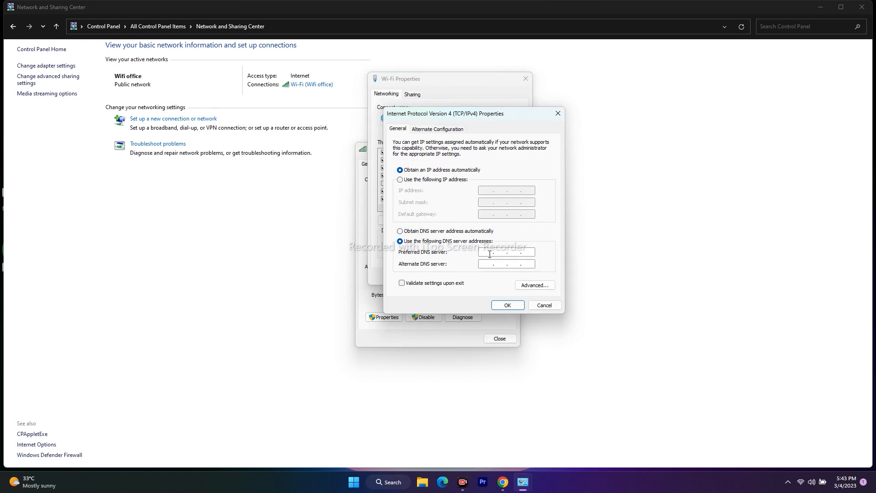
text(1)
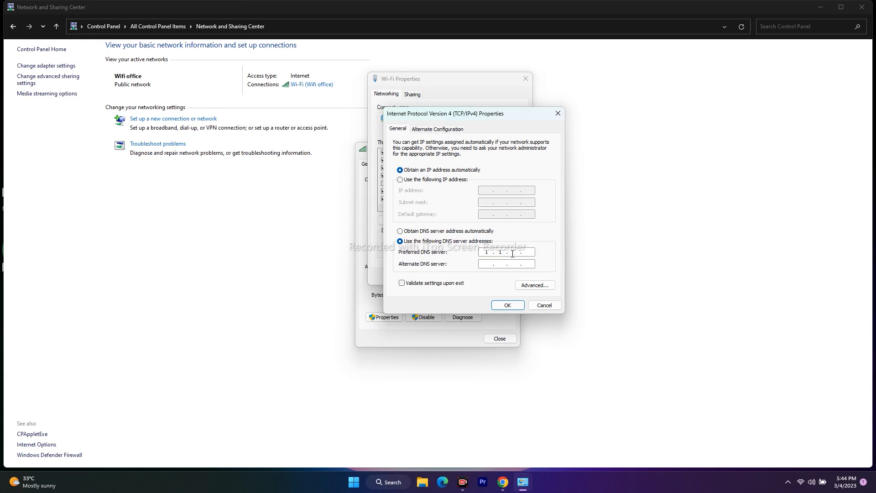
text(1)
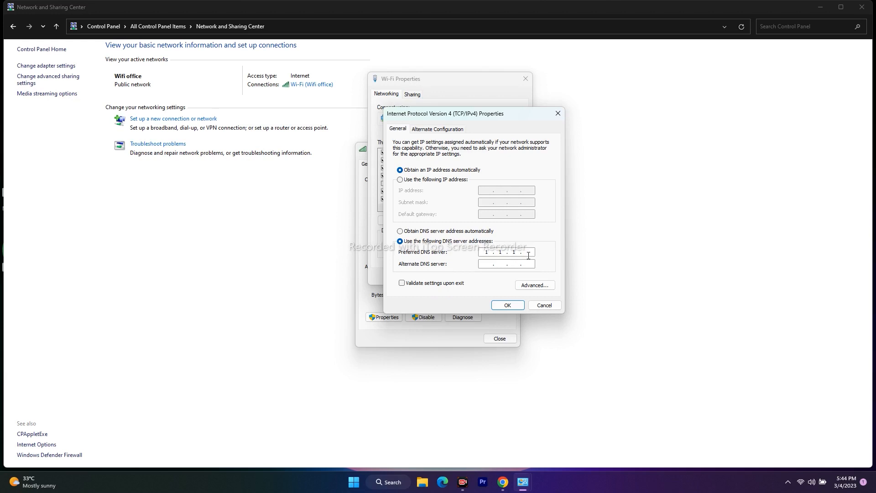
text(1)
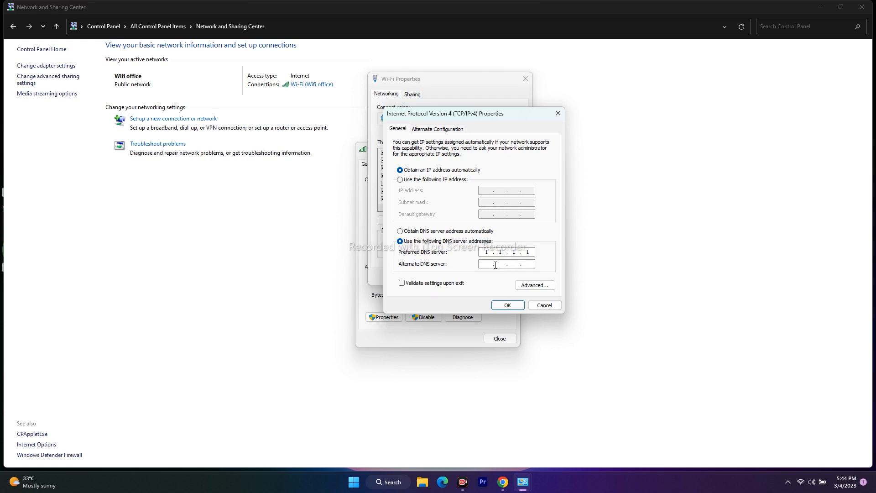
text(1...)
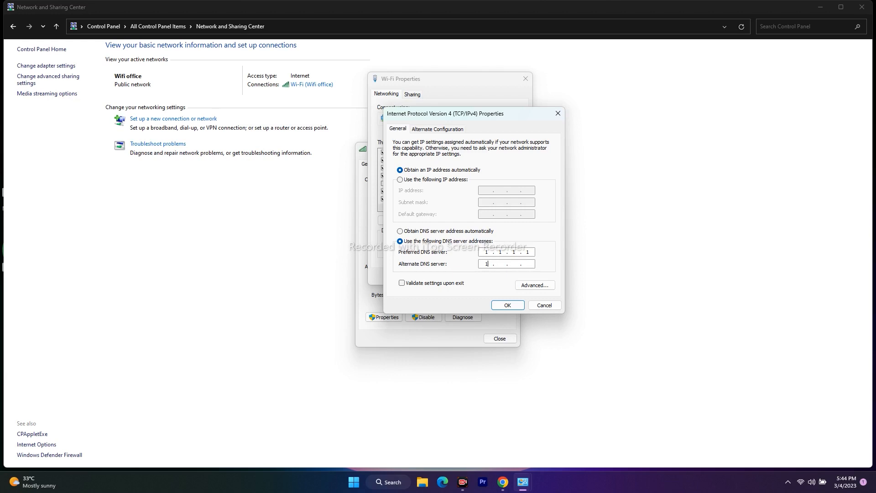
text(0)
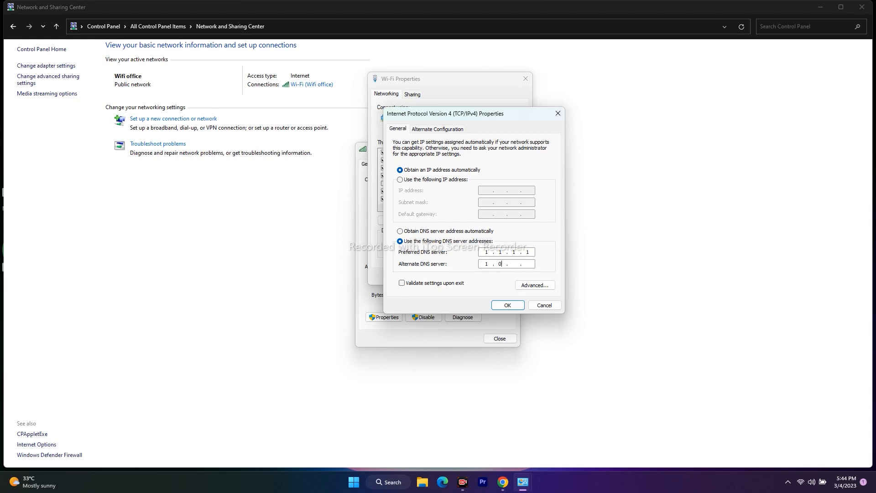
text(0)
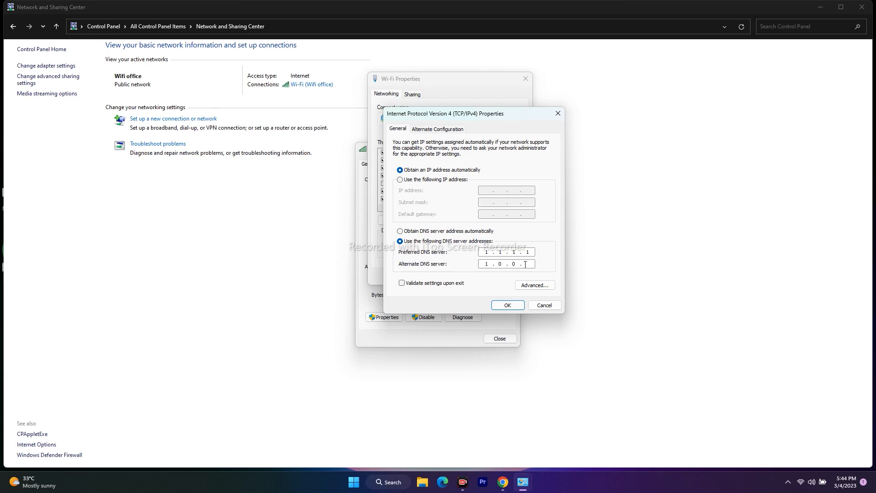
click(506, 305)
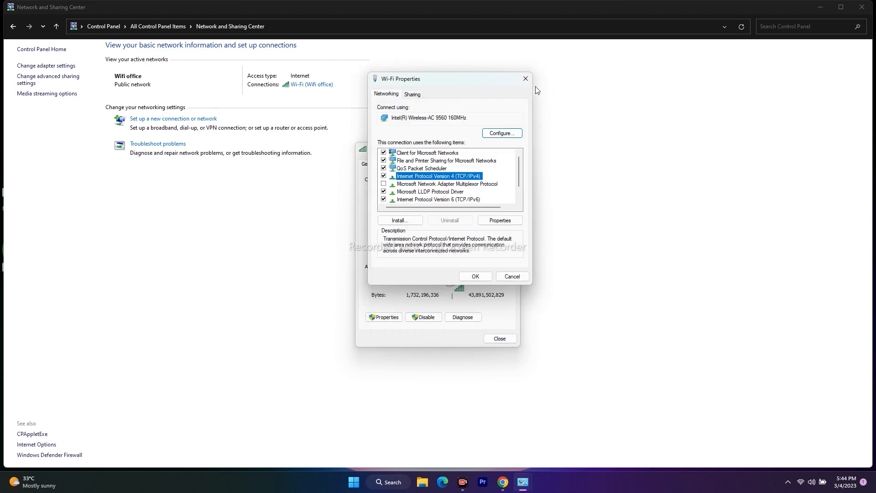
Close Wi-Fi Properties, refresh the desktop, and start the Roblox Player shortcut.
click(511, 276)
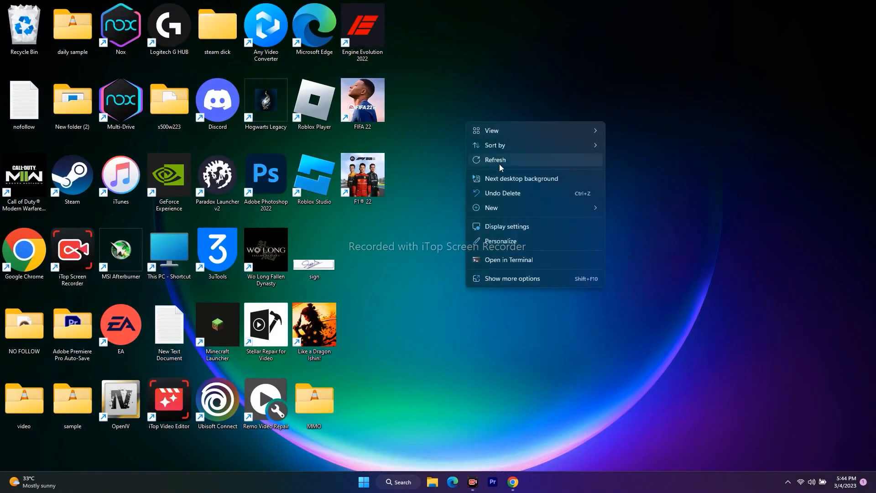
click(313, 103)
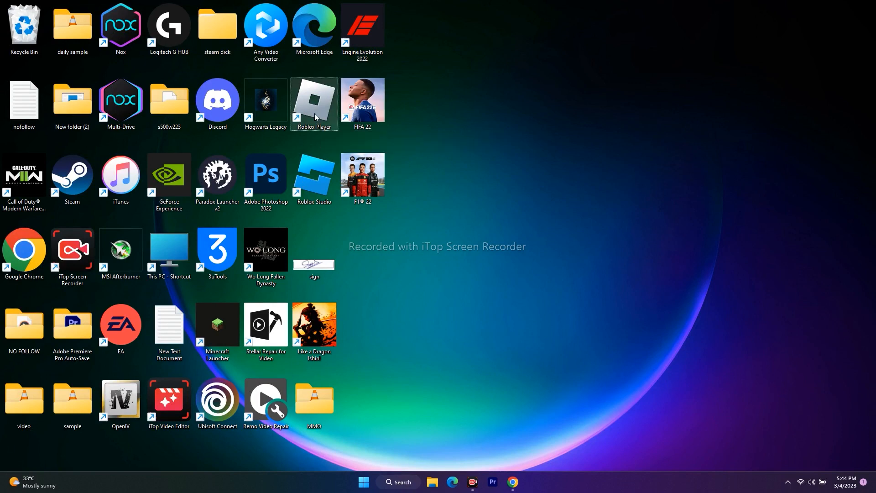
double_click(313, 104)
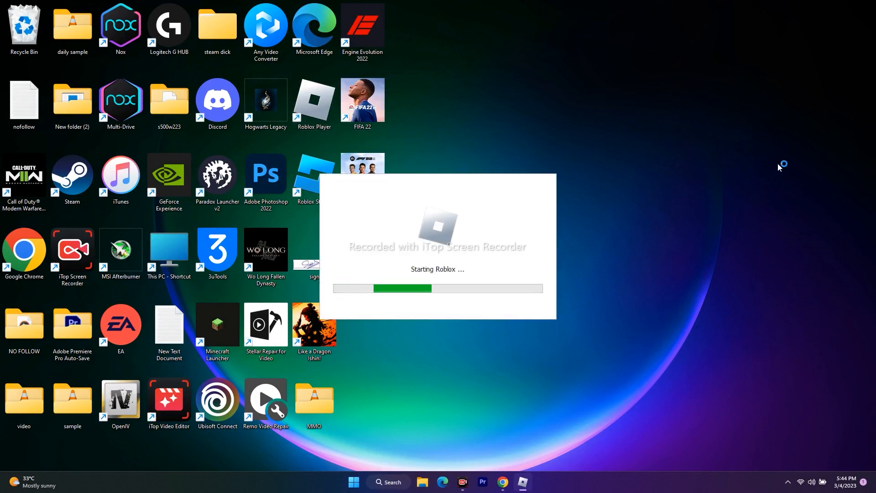